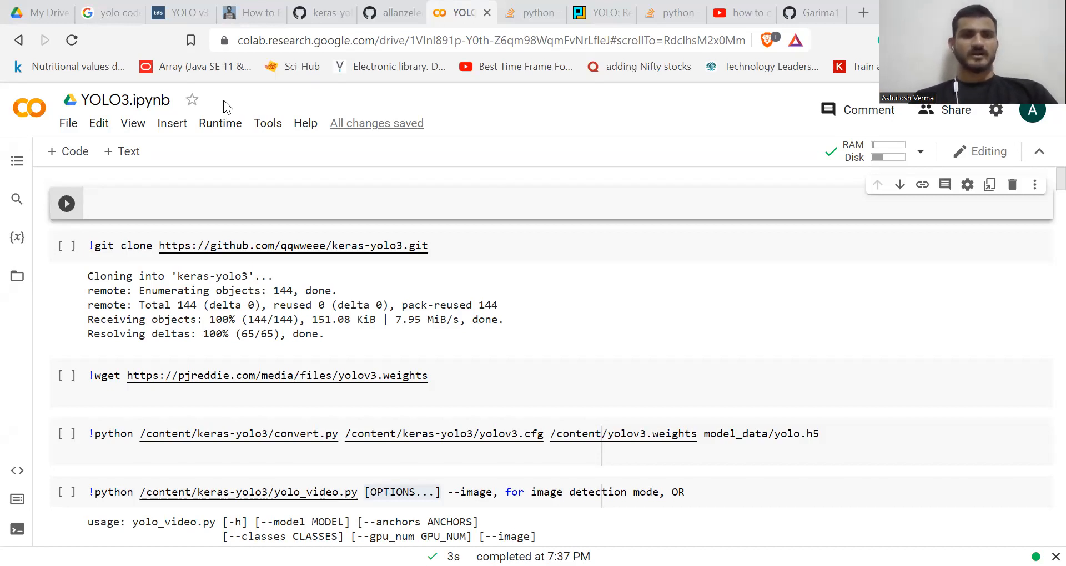
mouse_move(291, 188)
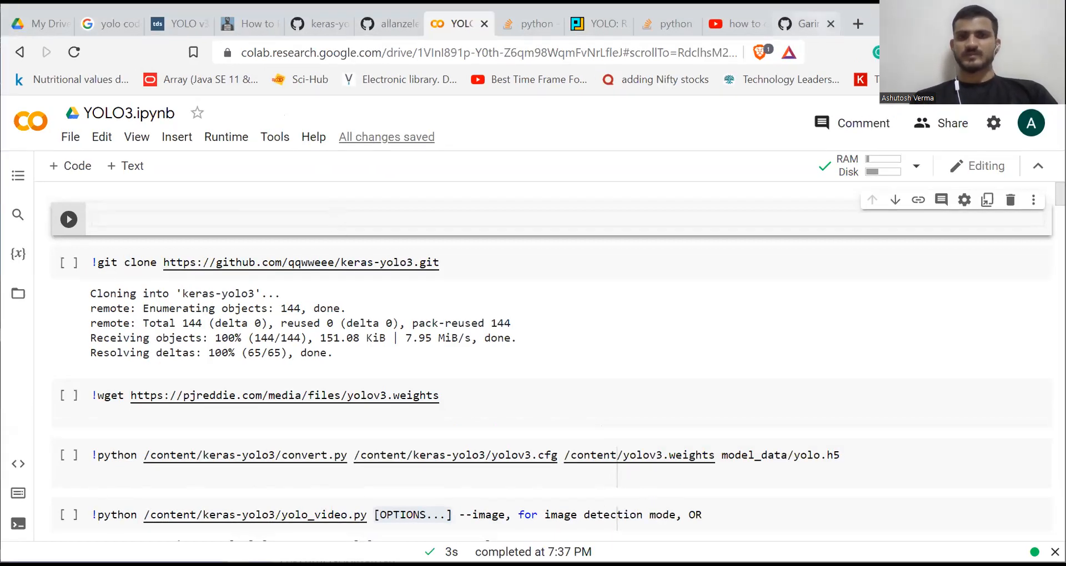
View the YOLO-Object-Detection repository's file listing on GitHub.
click(802, 25)
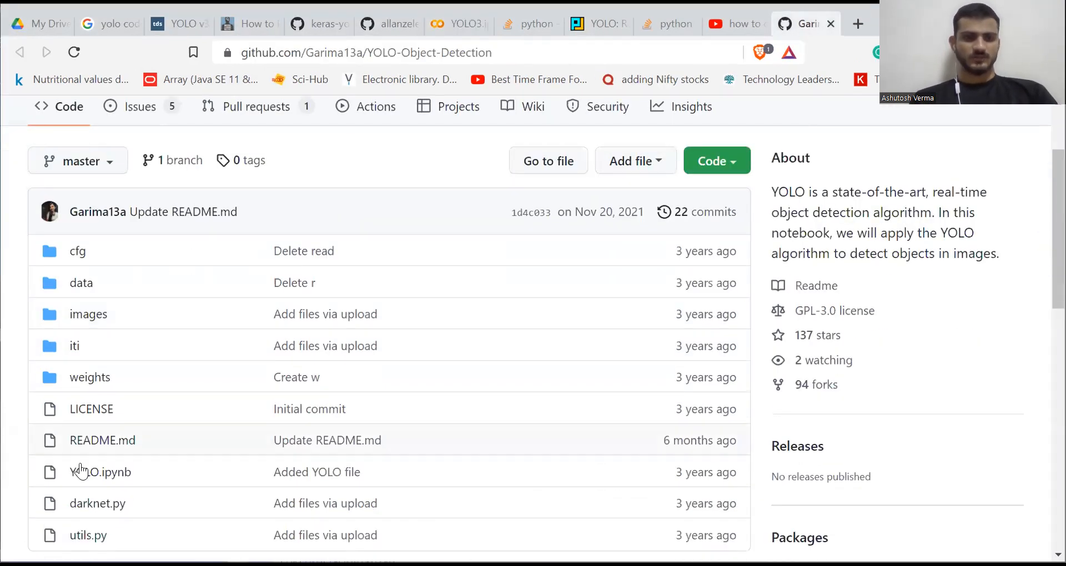
scroll(down, 3)
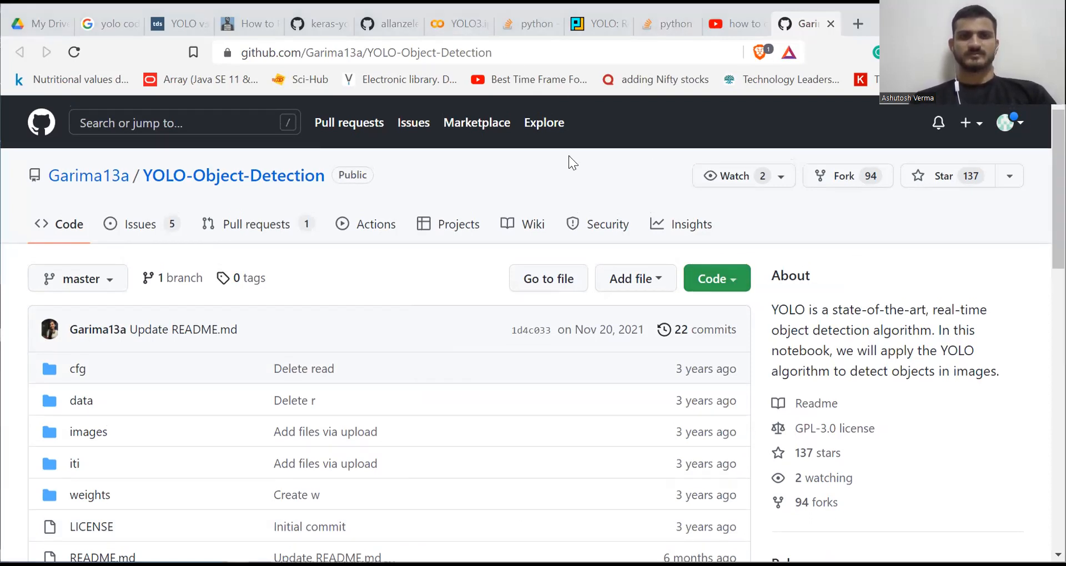
mouse_move(419, 155)
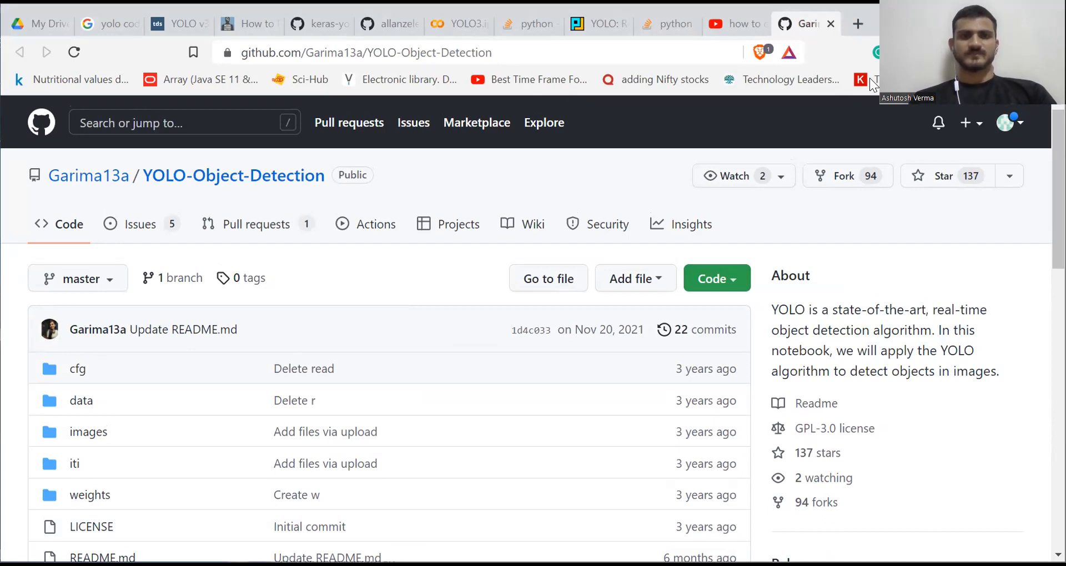
click(457, 48)
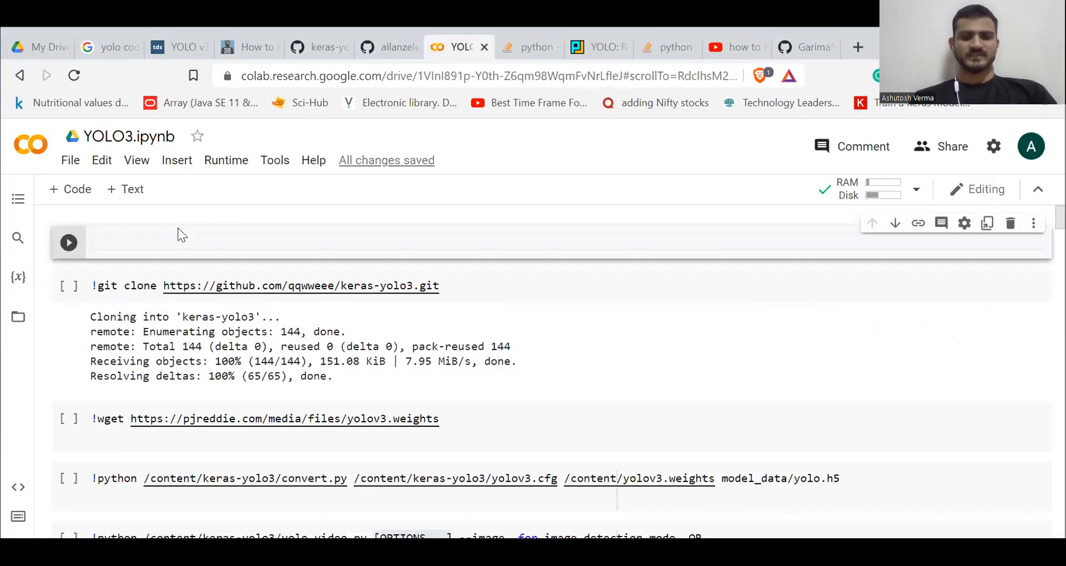
text(!git)
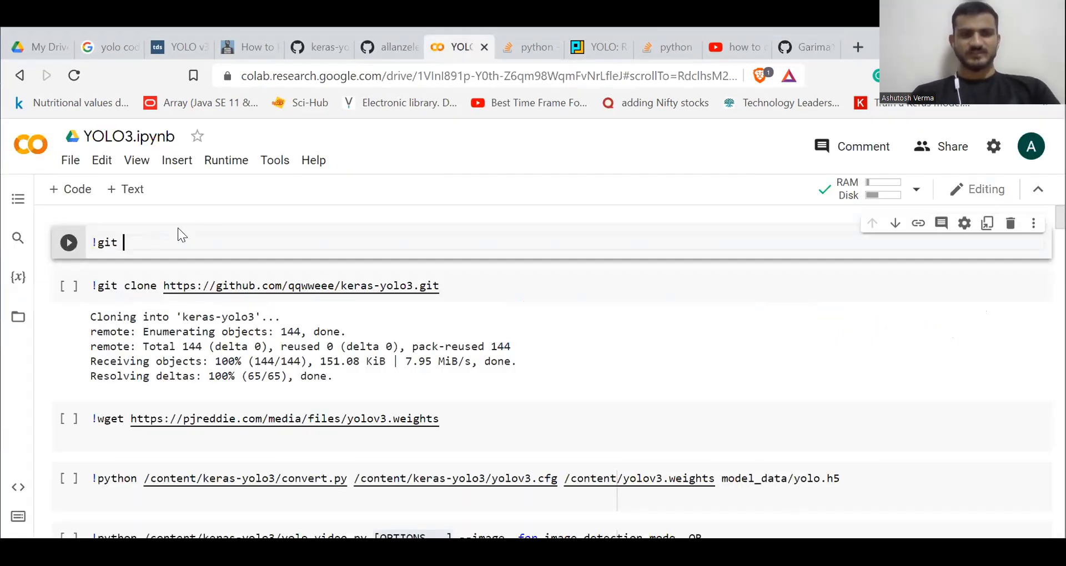
text(cl)
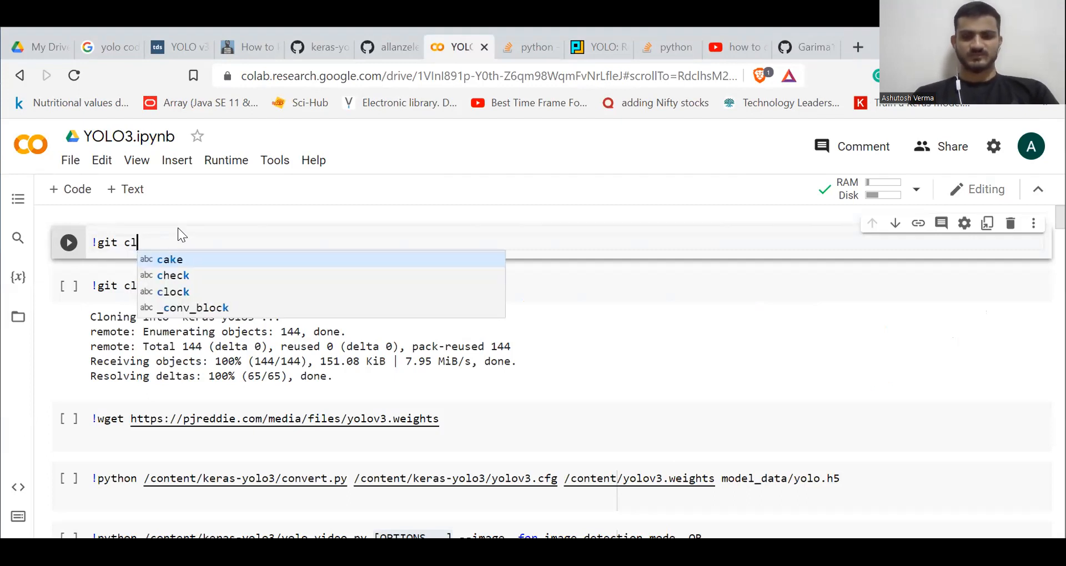
text(one)
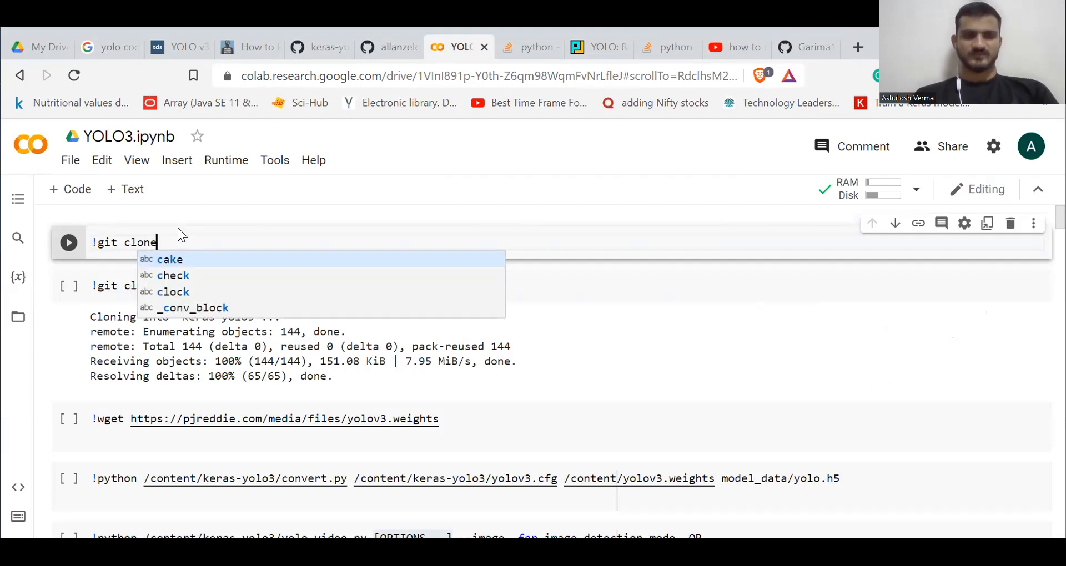
text(https://github.com/Garima13a/YOLO-Object-Detection.git)
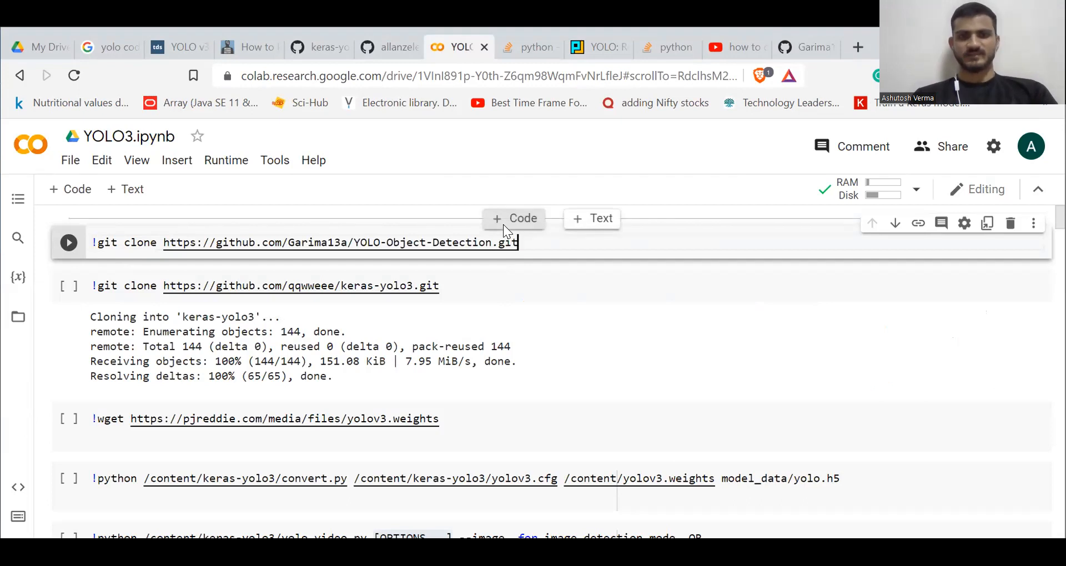
click(69, 242)
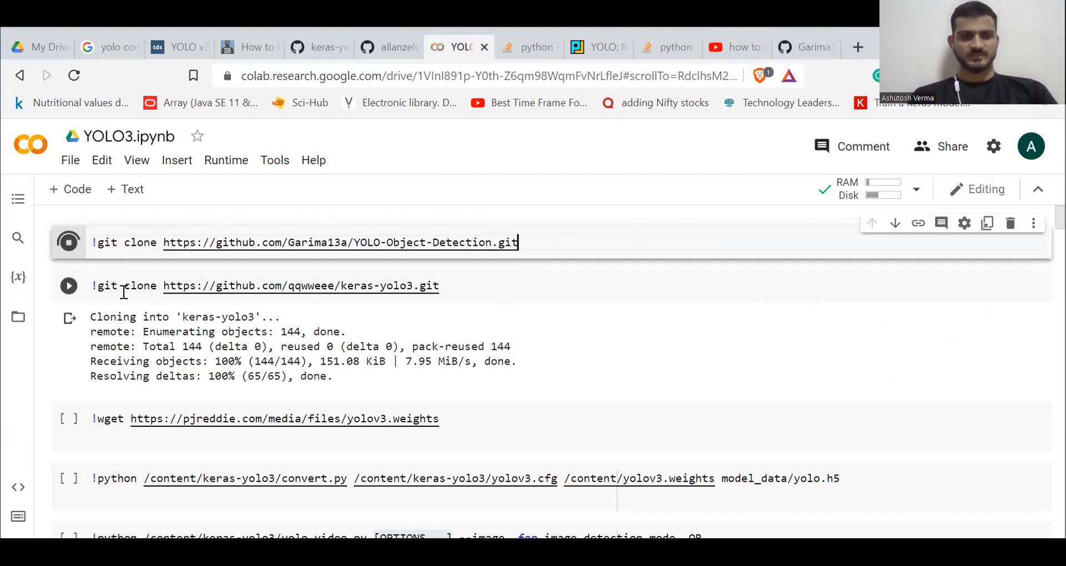
click(69, 242)
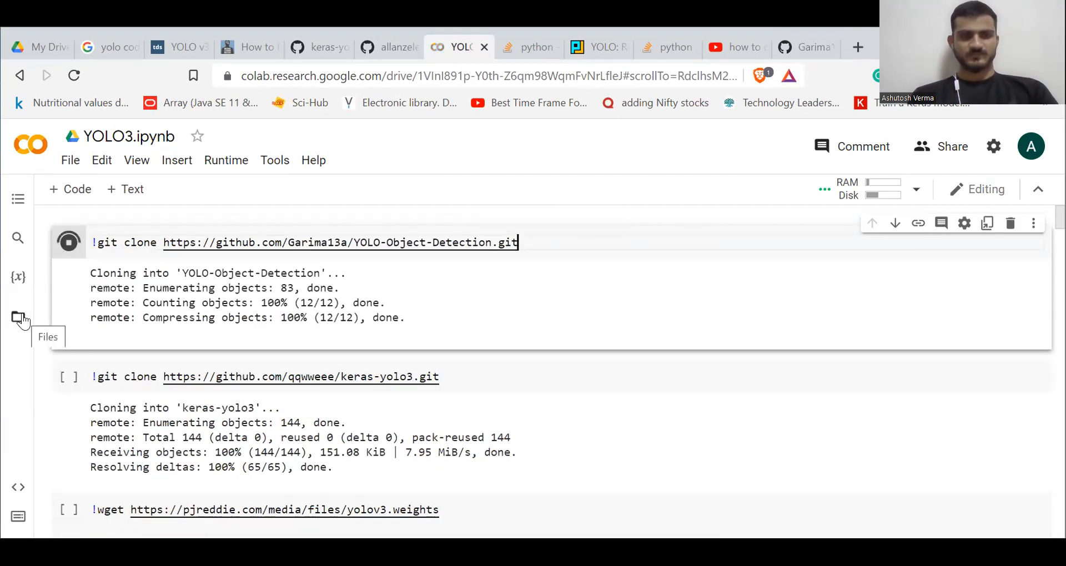
From the Files pane, save the cloned repo's YOLO.ipynb to the local Downloads folder.
click(18, 317)
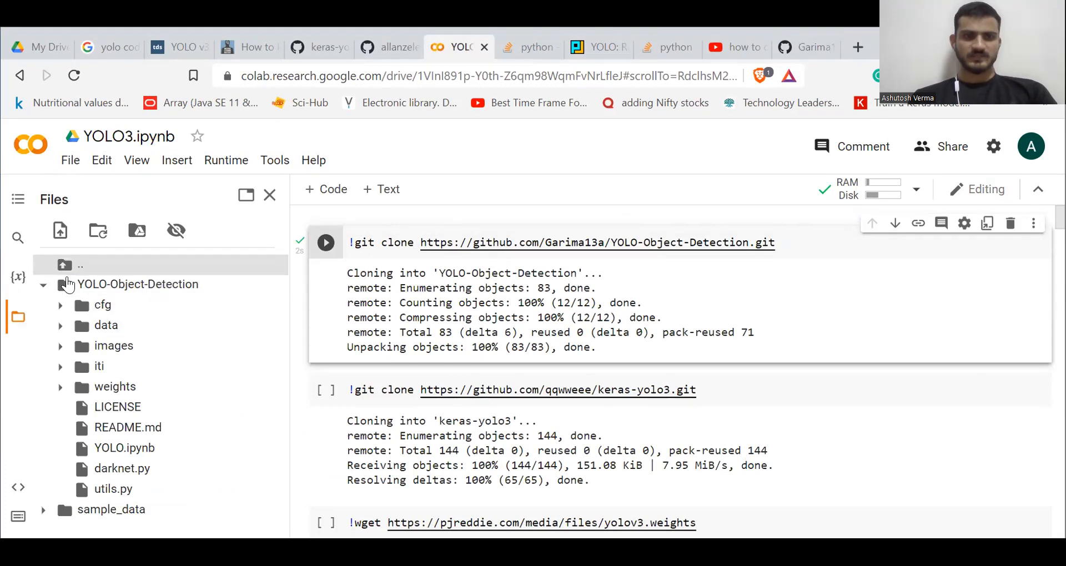
mouse_move(194, 293)
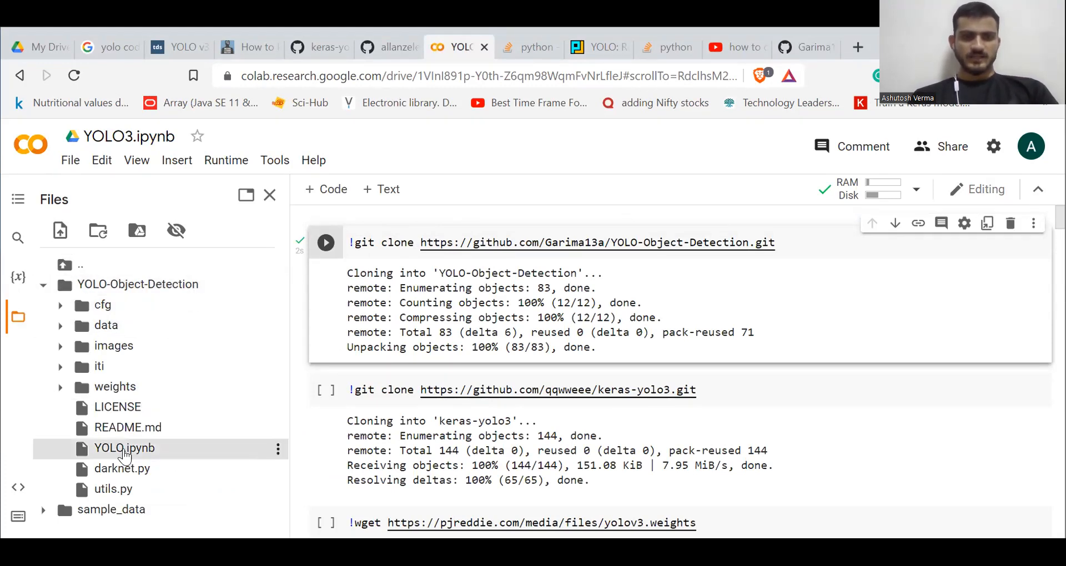
mouse_move(137, 454)
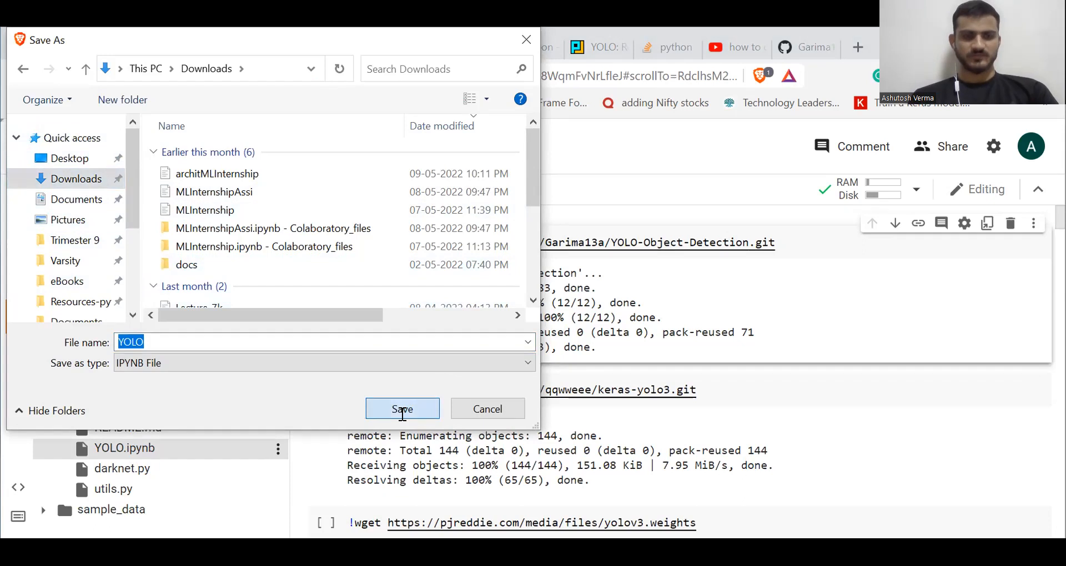
click(402, 409)
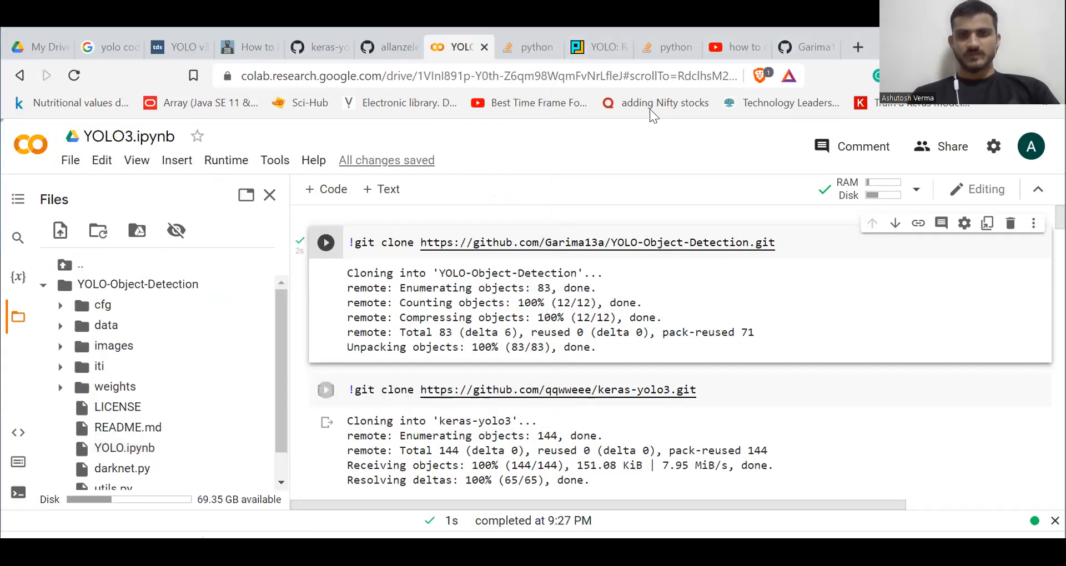